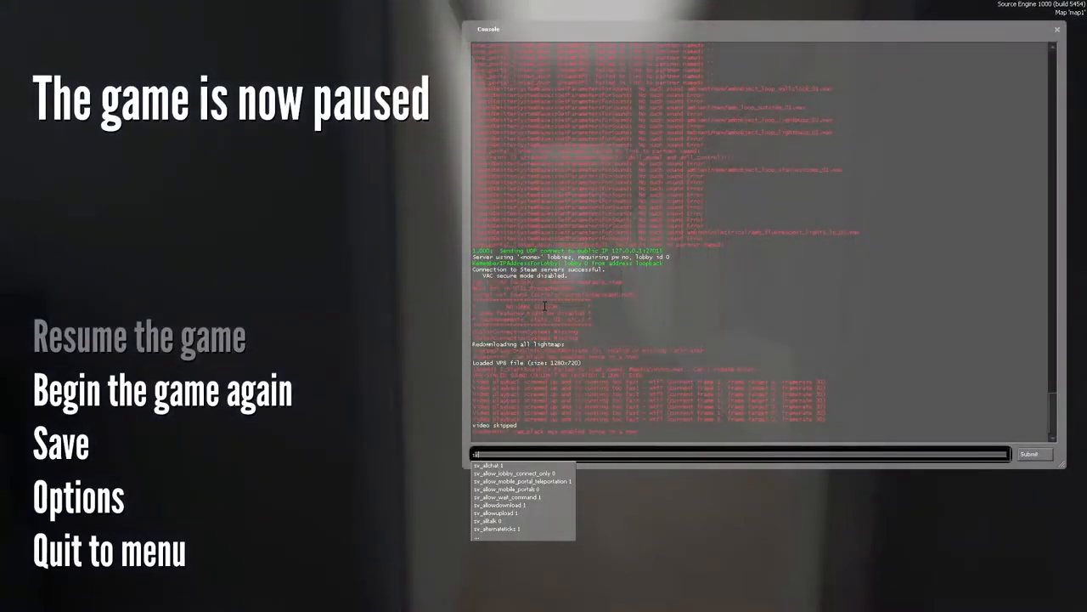
{"action": "type", "text": "sv_cheats 1"}
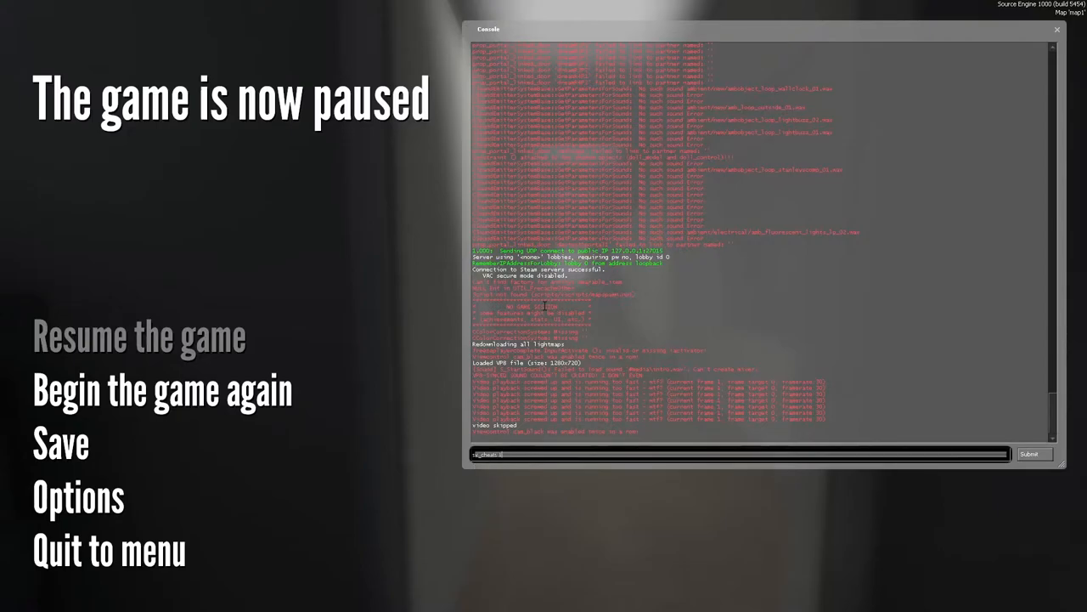